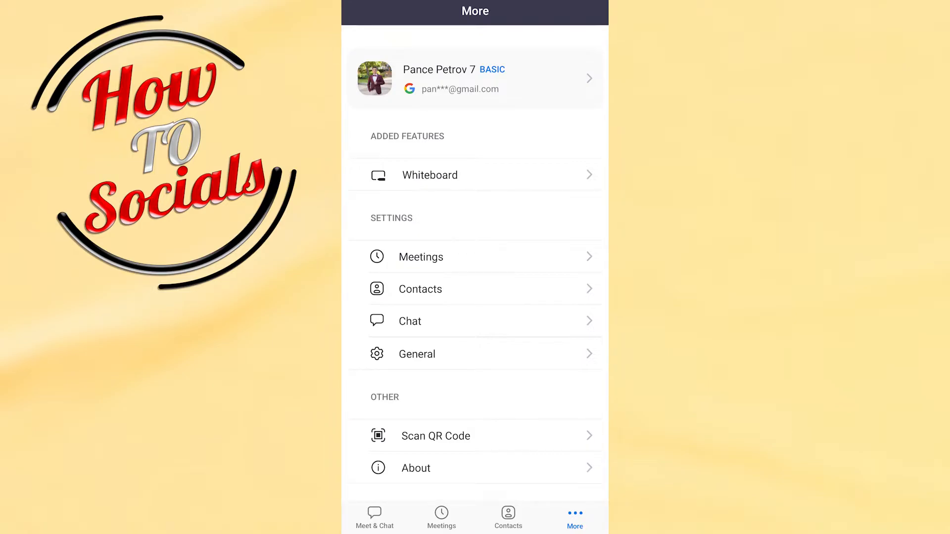
Go to Settings, open Meetings, and scroll down to the Video options
click(374, 516)
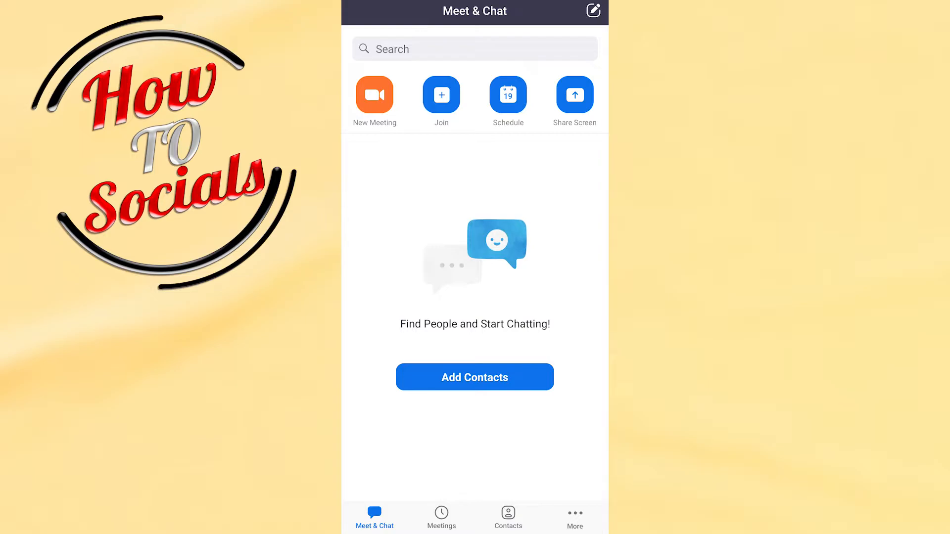
click(572, 516)
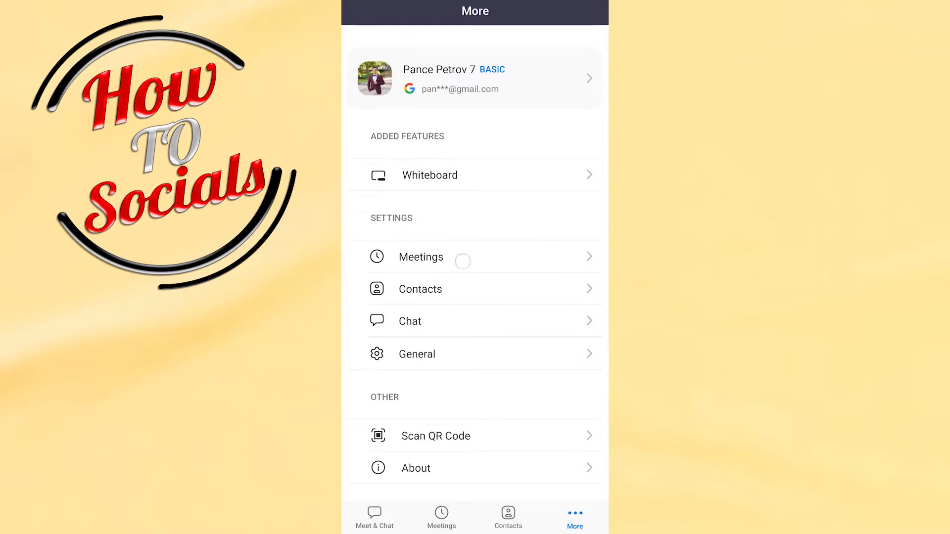
click(420, 257)
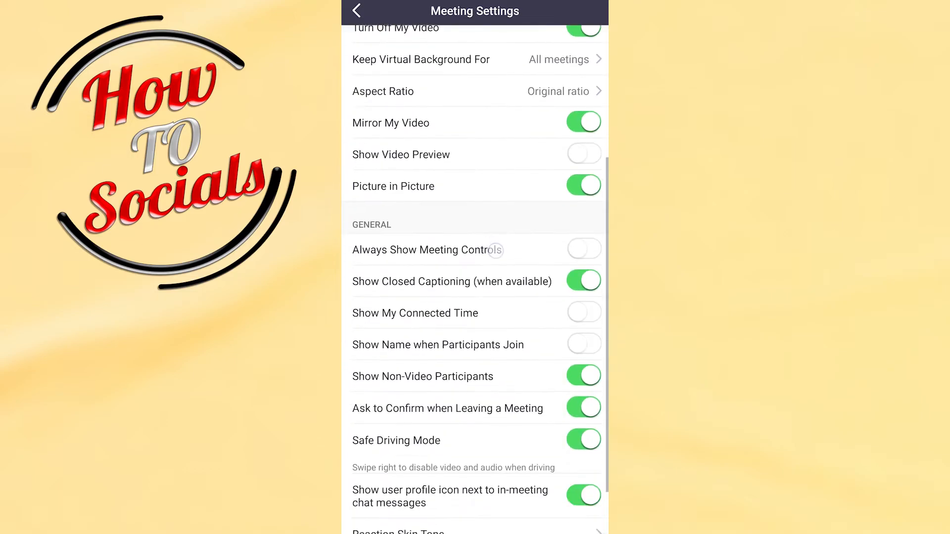
scroll(down, 3)
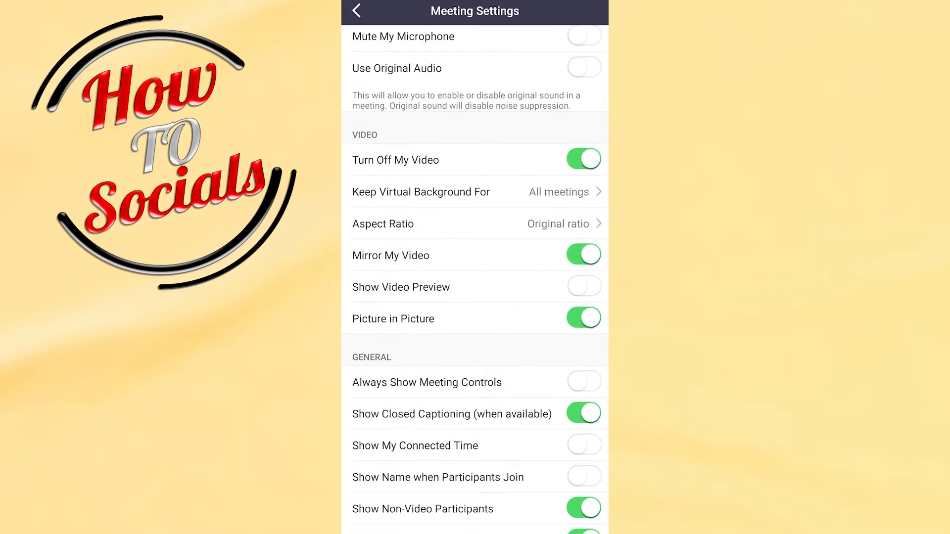
scroll(down, 3)
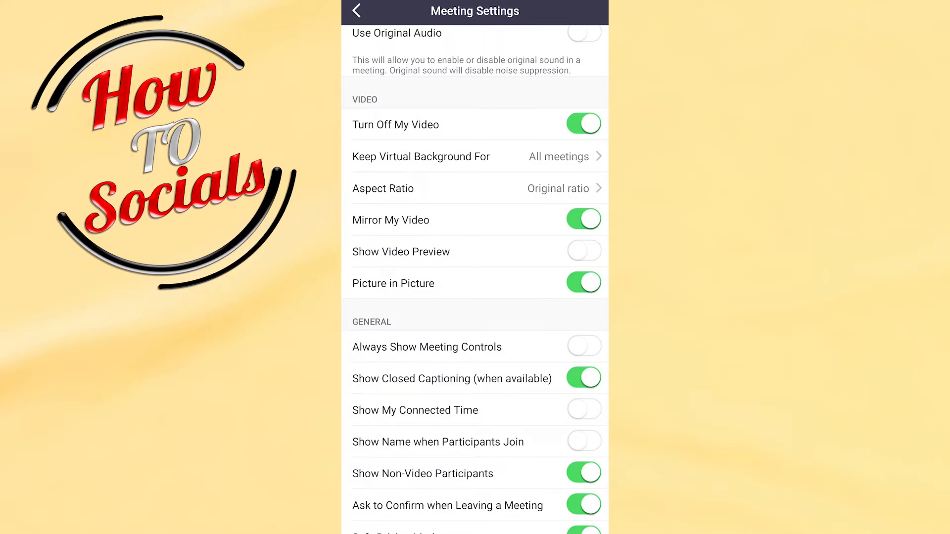
Change Aspect Ratio from Original ratio to Scale to fit
click(476, 188)
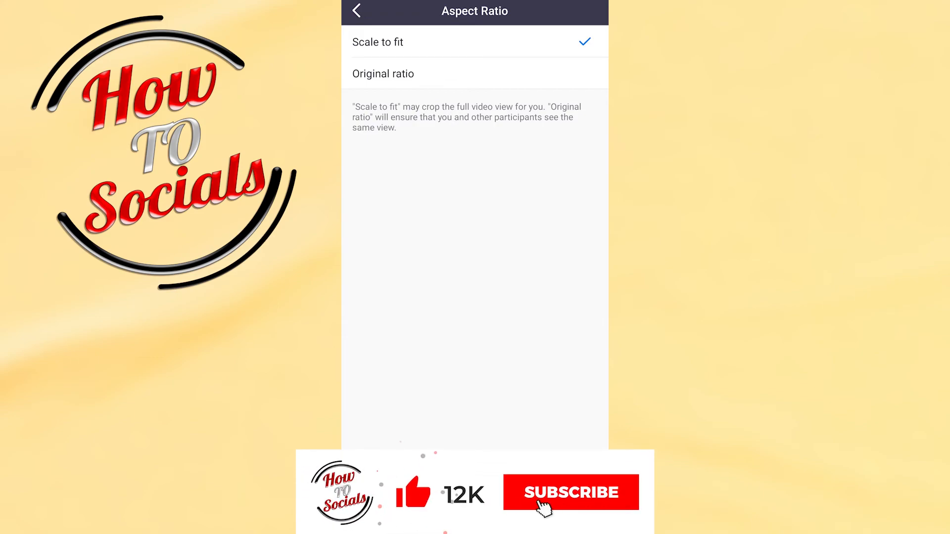
click(569, 492)
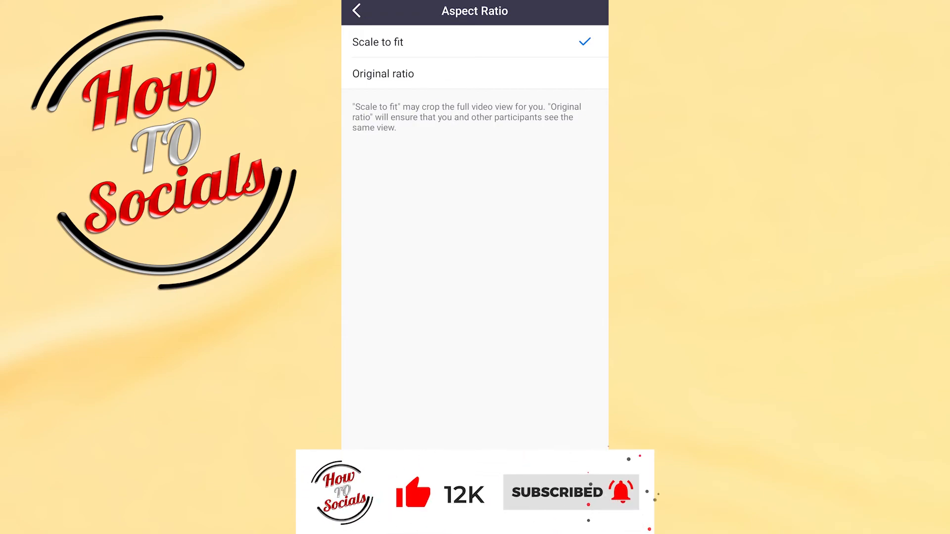